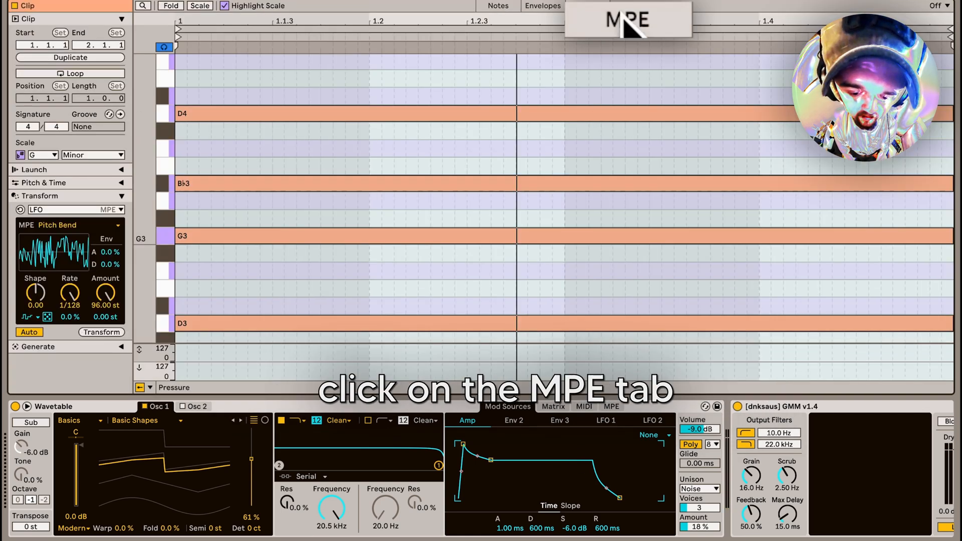
- Show the chord clip's per-note expression editor and bring up the MIDI transformation list
left_click(587, 6)
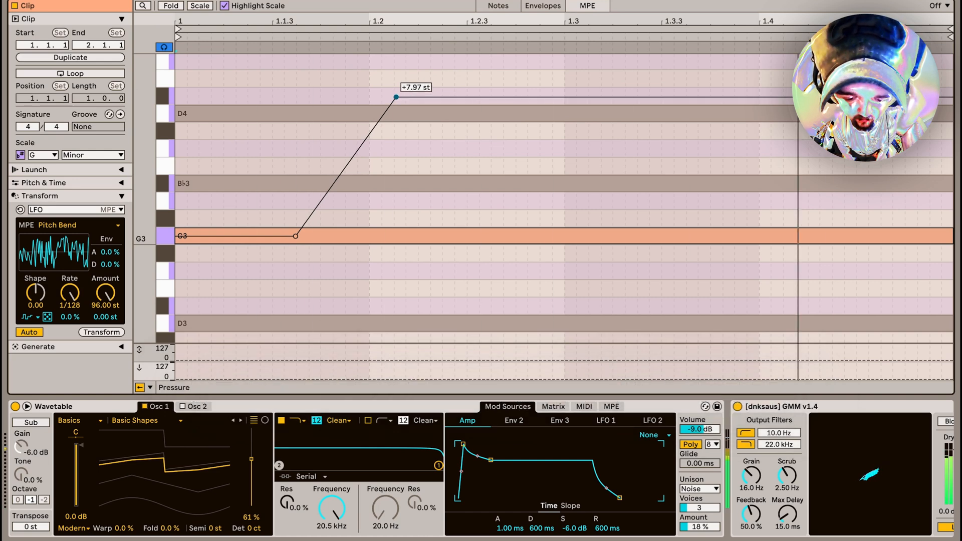
left_click(67, 210)
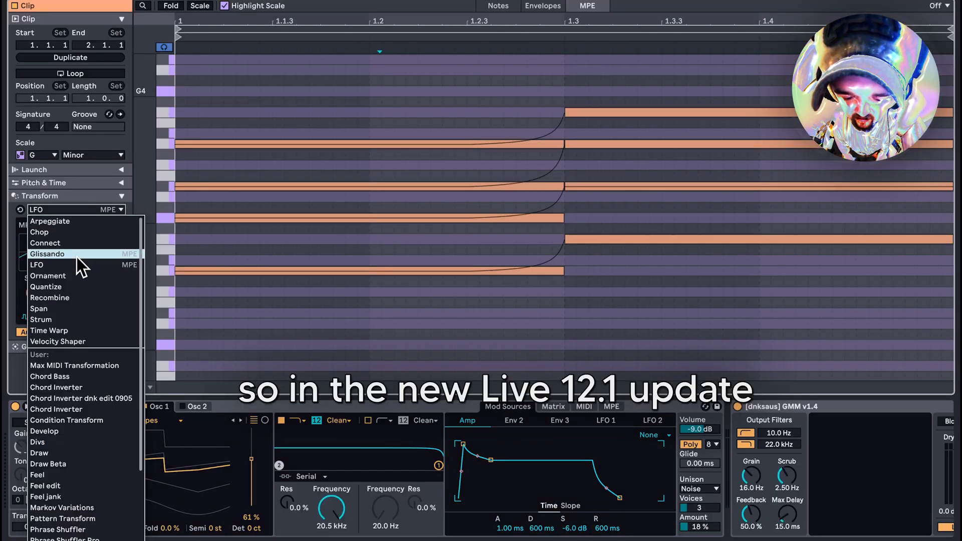
- Apply the Glissando transformation to all notes with Auto on and adjusted Start and Curve
left_click(47, 254)
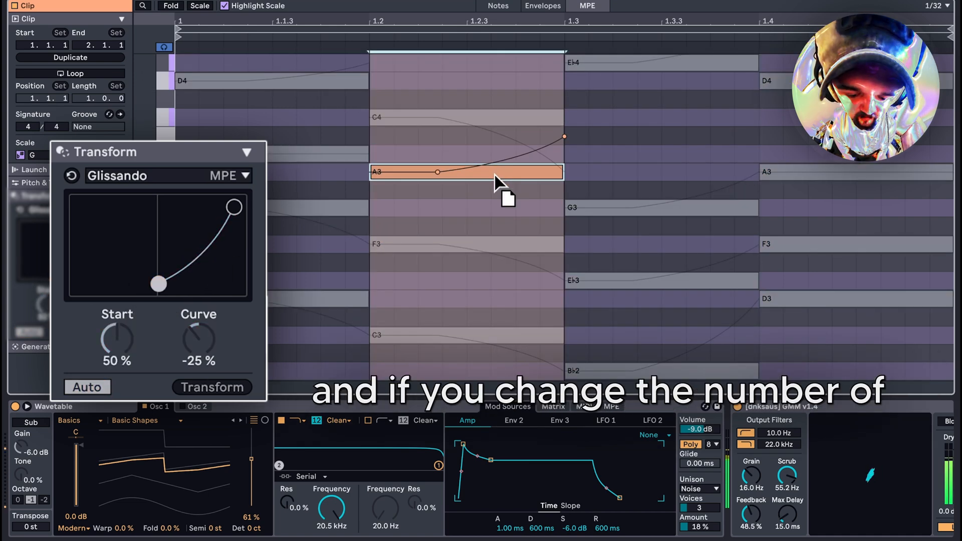
left_click(211, 387)
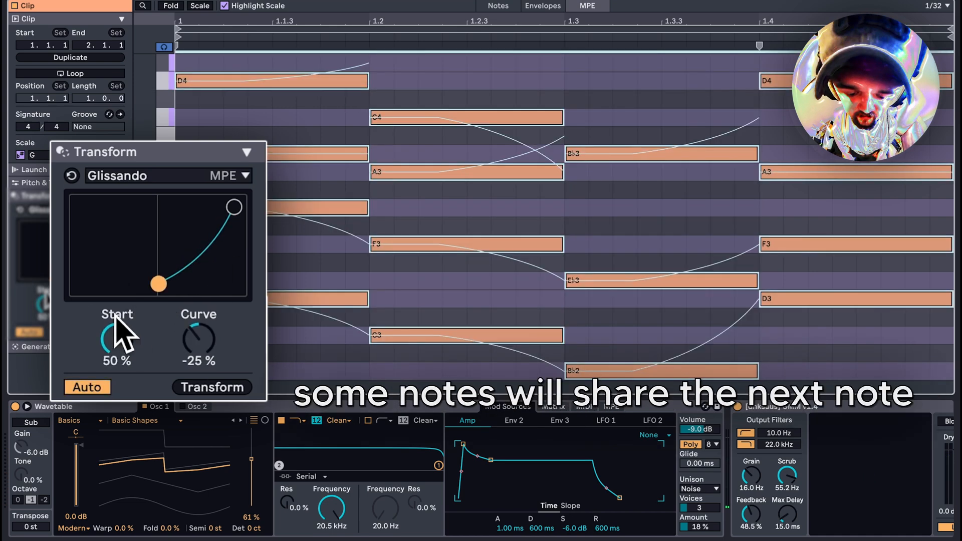
left_click(212, 387)
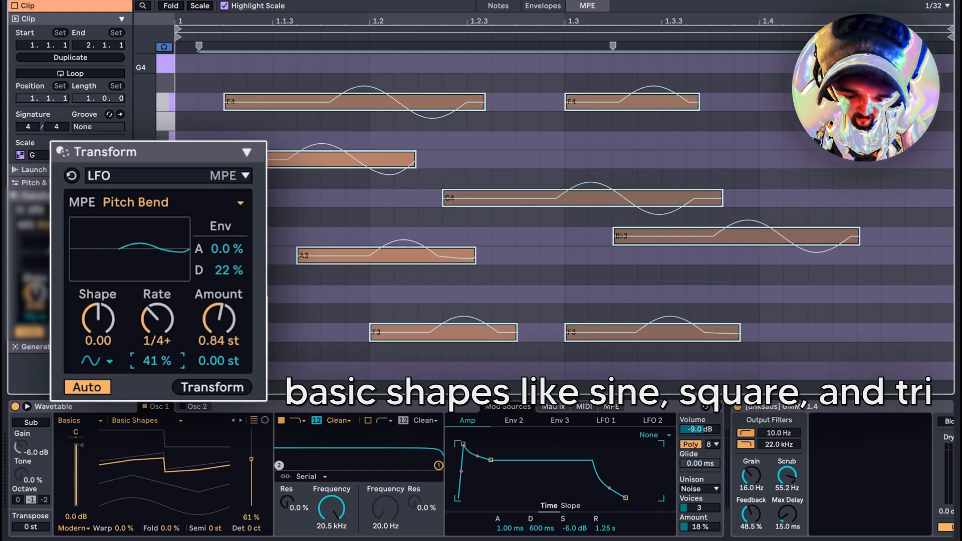
- Give the pitch-bend LFO a random waveform at quarter-note rate and show its expression targets
left_click(95, 361)
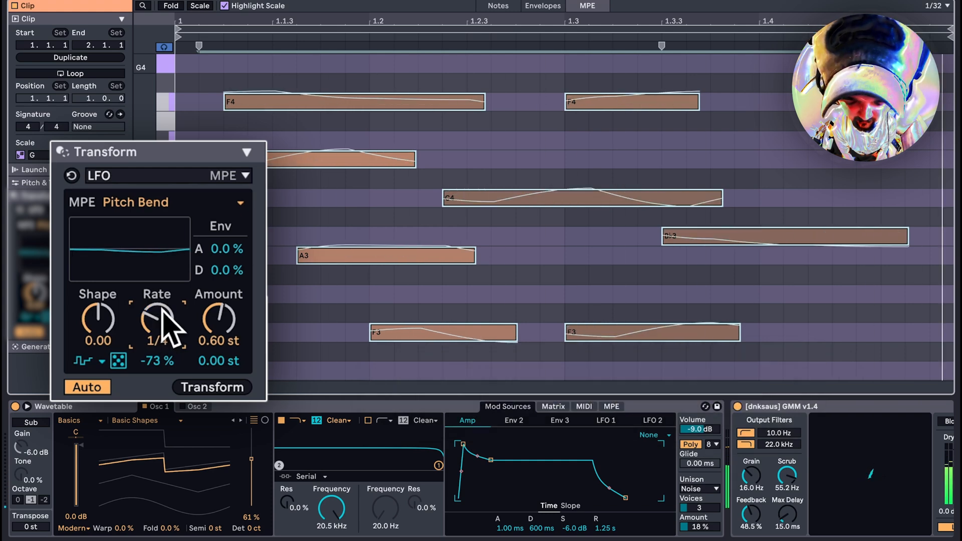
left_click(237, 202)
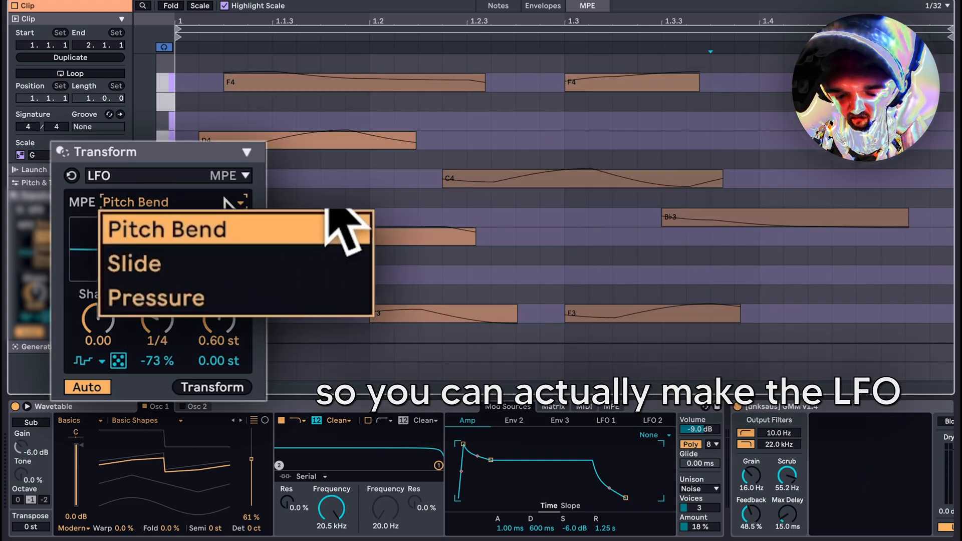
- Speed the random pitch LFO to 1/128 and reveal Wavetable's MPE modulation matrix
left_click(134, 264)
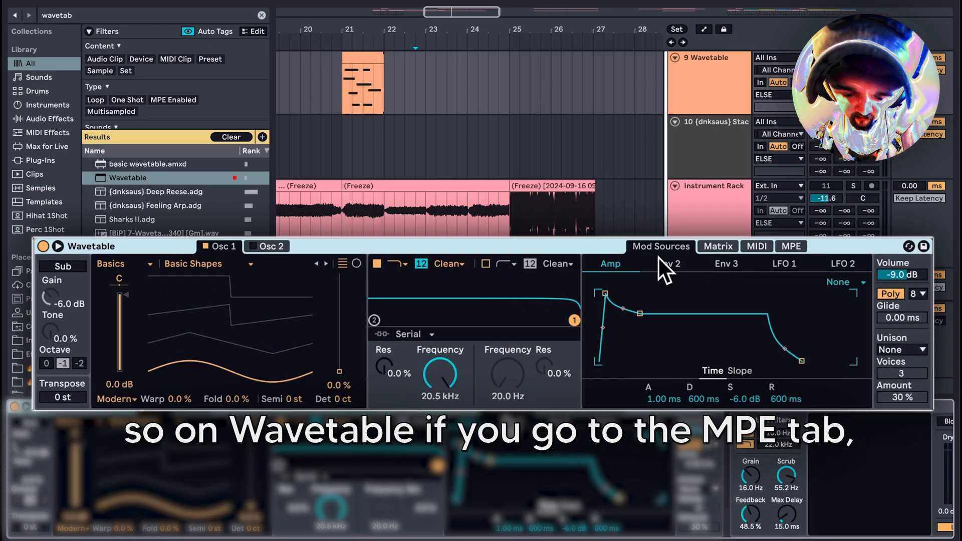
left_click(791, 247)
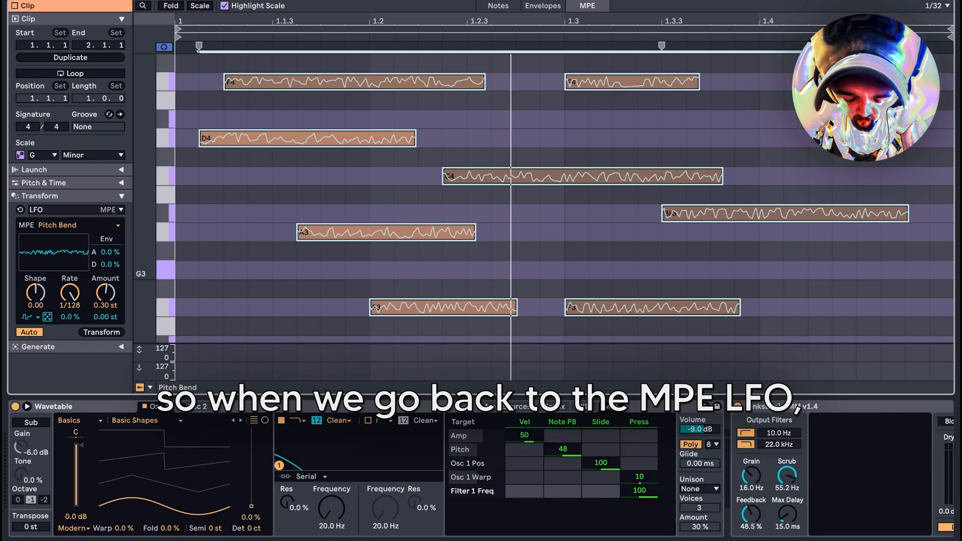
- Retarget the LFO transform to Slide at 1/8 rate with Amount 127 and apply it
left_click(69, 225)
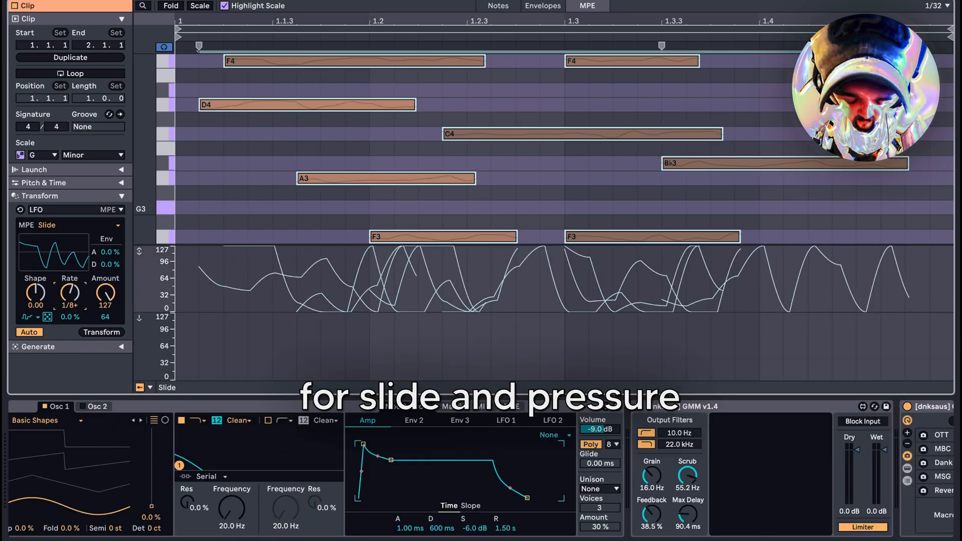
left_click(69, 224)
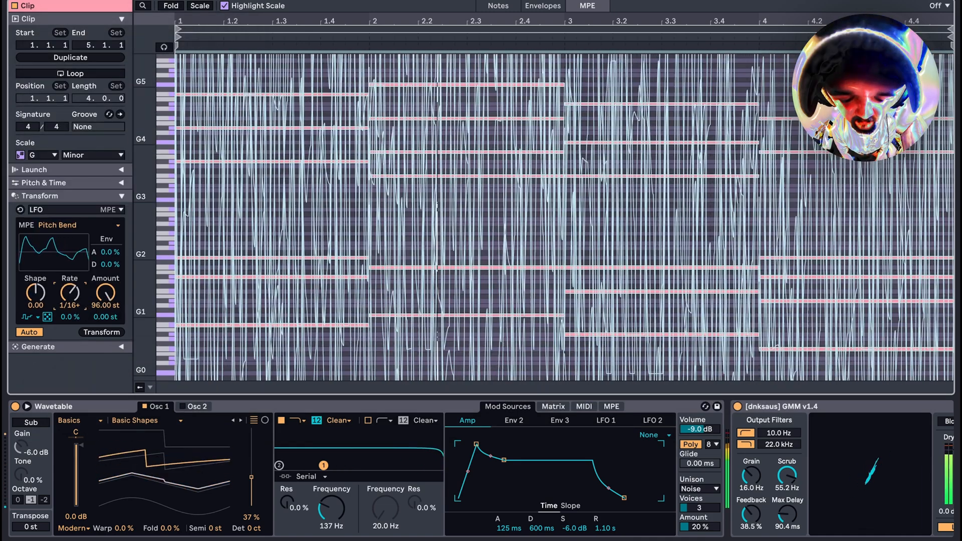
- Freeze and flatten the Wavetable track, then load the rendered audio into Simpler
left_click(69, 305)
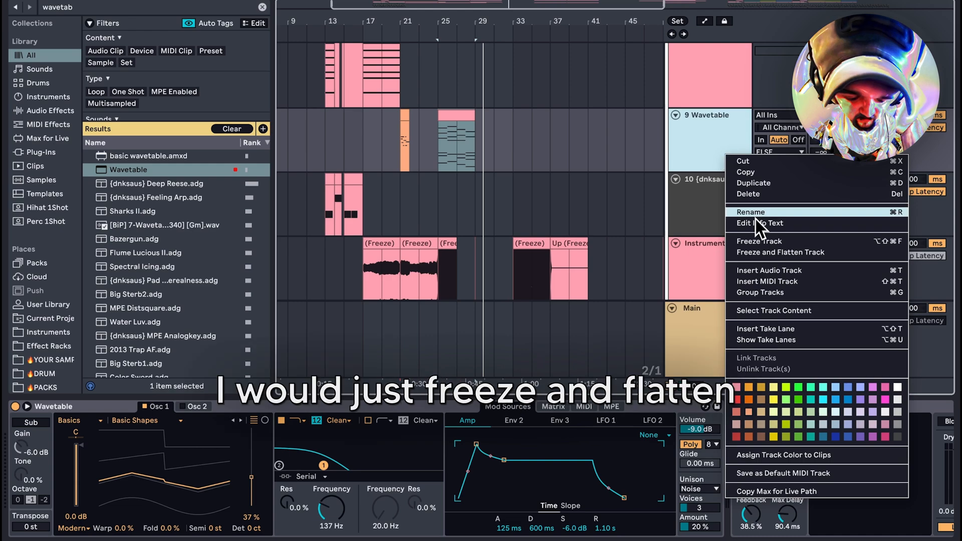
left_click(776, 252)
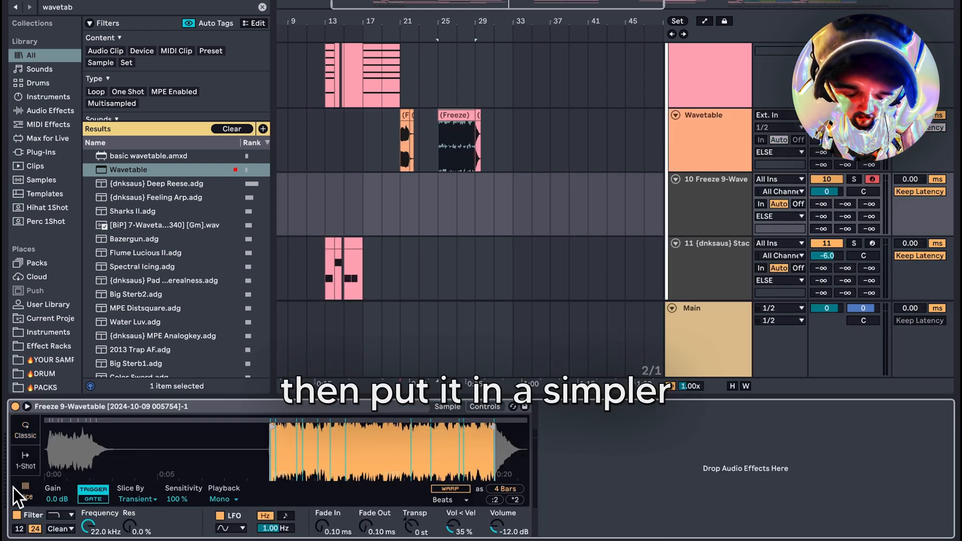